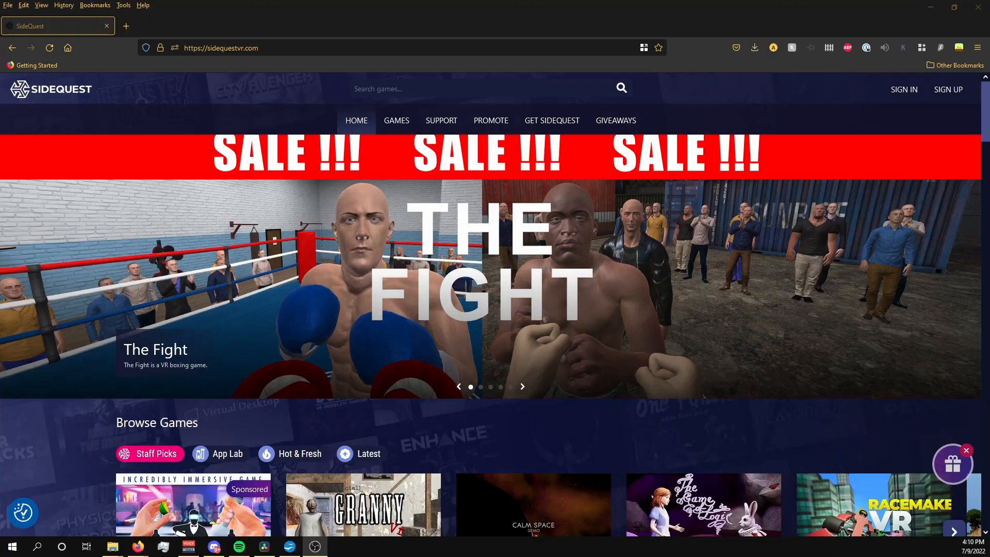
# - Reach the SideQuest sign-up Verify Email form from the site header
pyautogui.click(947, 89)
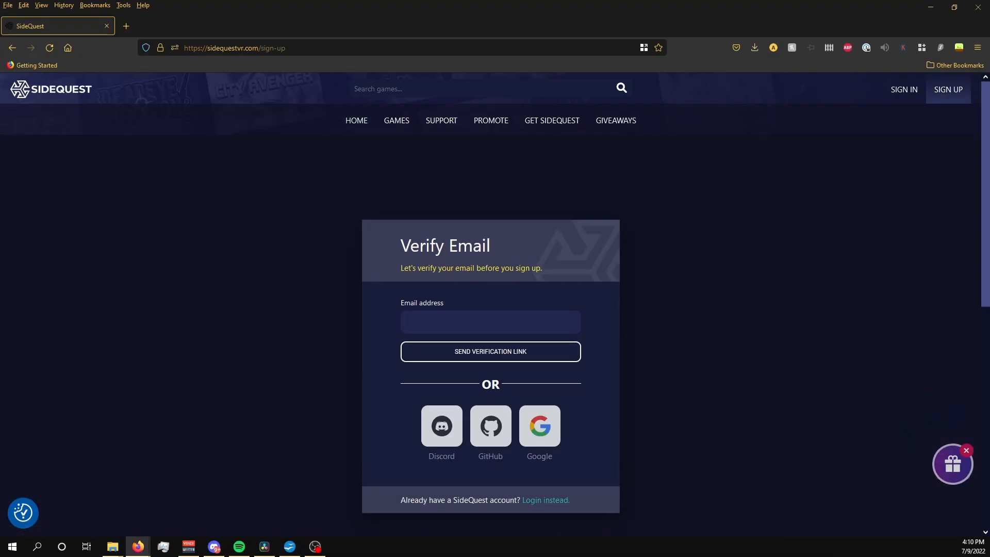
pyautogui.click(489, 322)
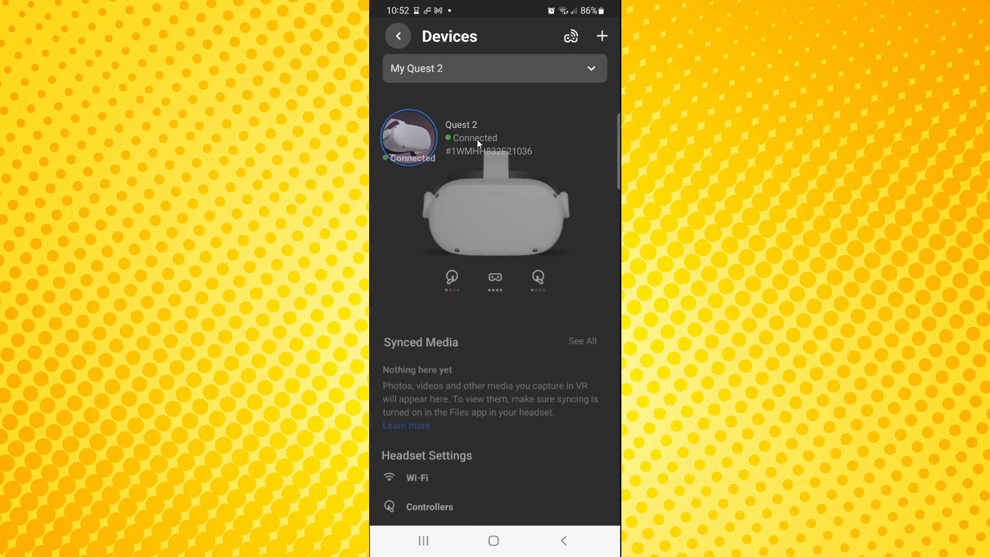
# - Go to Developer Mode under Headset Settings for the Quest 2
pyautogui.scroll(3)
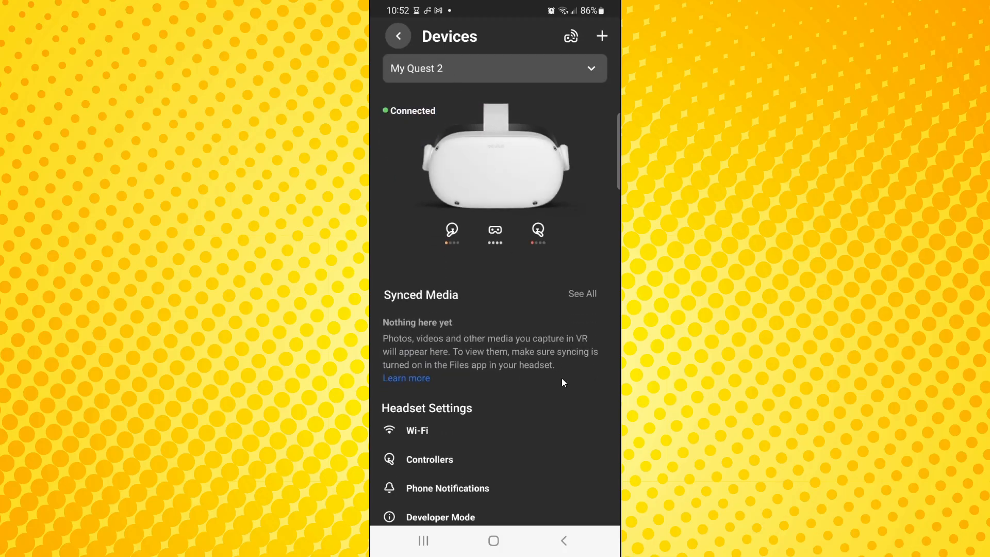
pyautogui.scroll(-3)
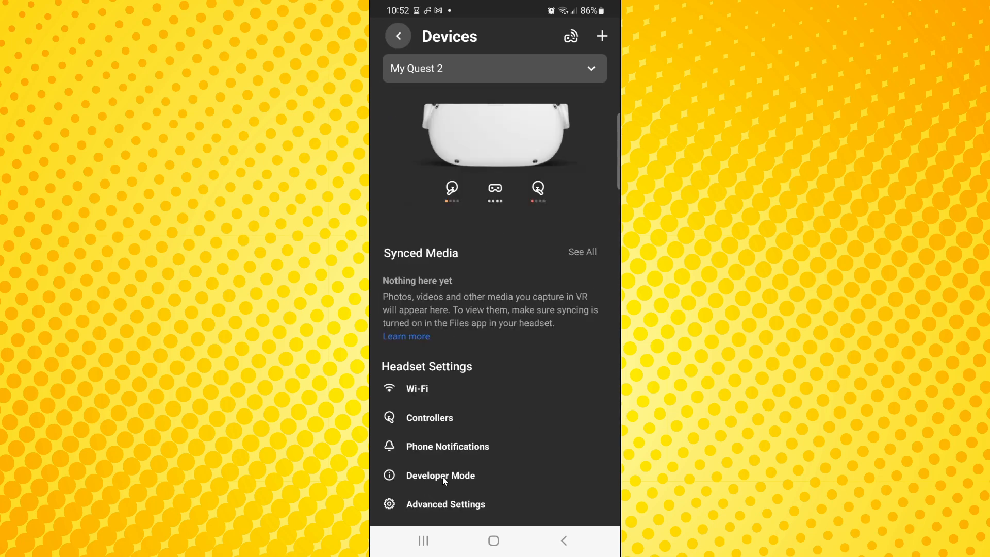
pyautogui.click(440, 475)
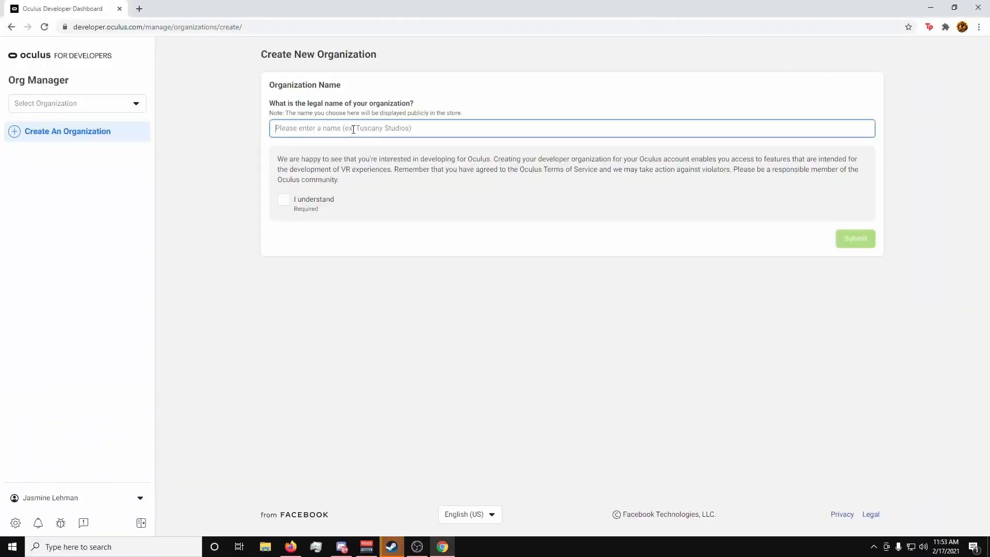
# - Enter 'It's A Party LLC' as the new organization name
pyautogui.write("It's A Party LLC")
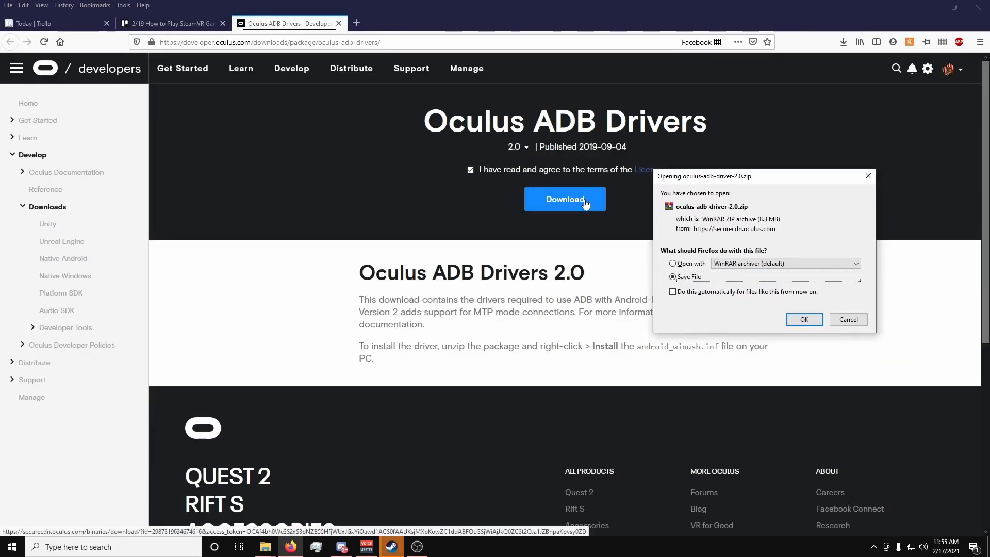
# - Save the ADB driver zip, browse into usb_driver and bring up install options for android_winusb
pyautogui.click(804, 318)
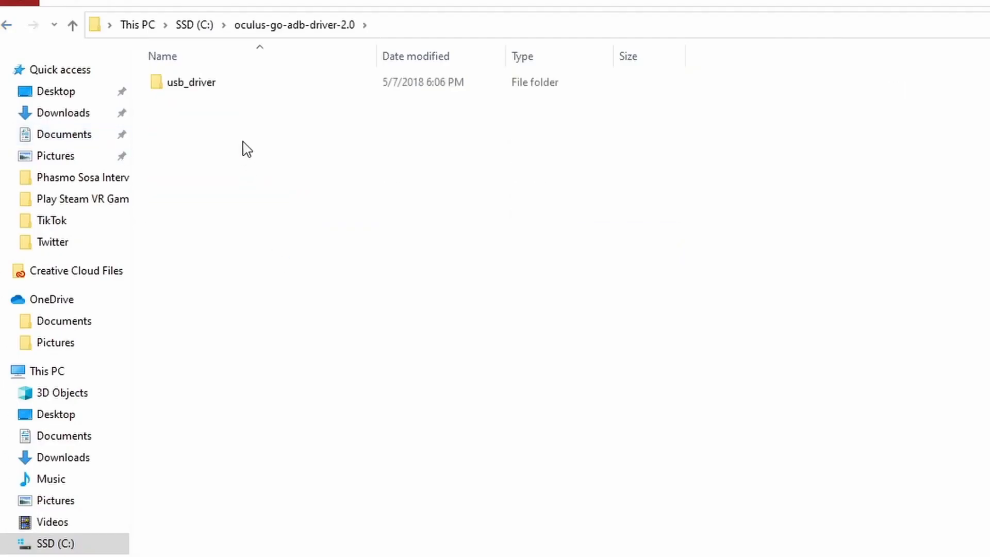
pyautogui.doubleClick(194, 82)
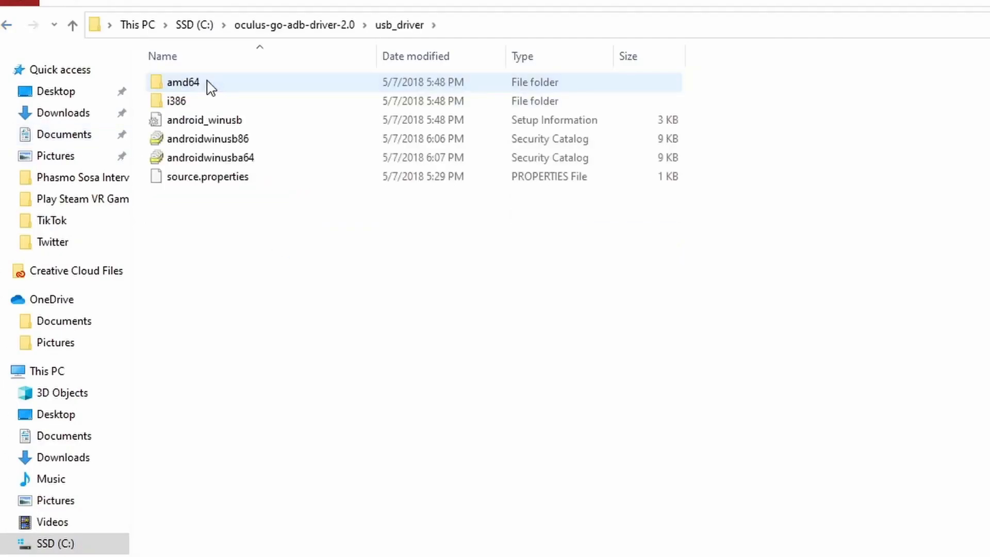
pyautogui.rightClick(204, 119)
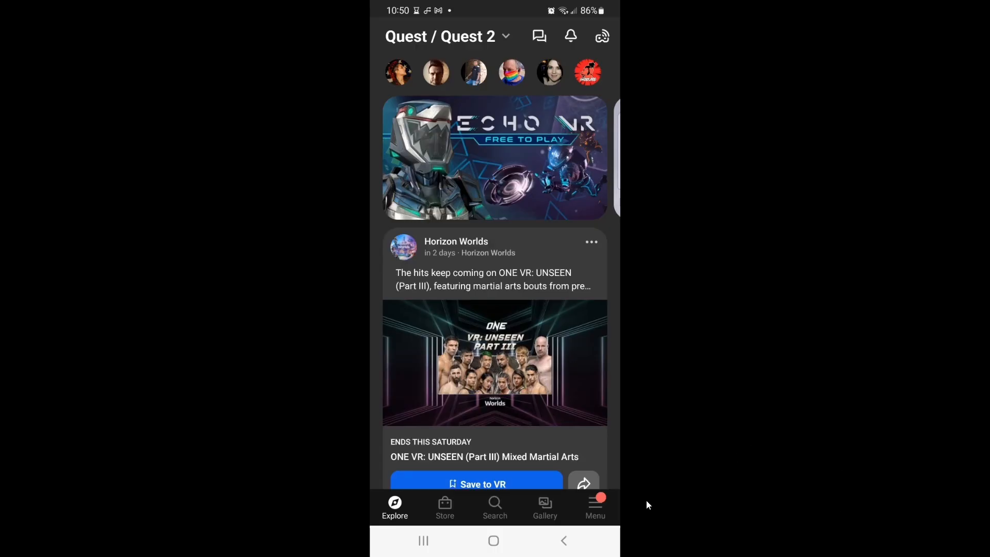
# - Switch Developer Mode on for the Quest 2 via Menu > Devices > Headset Settings
pyautogui.click(594, 505)
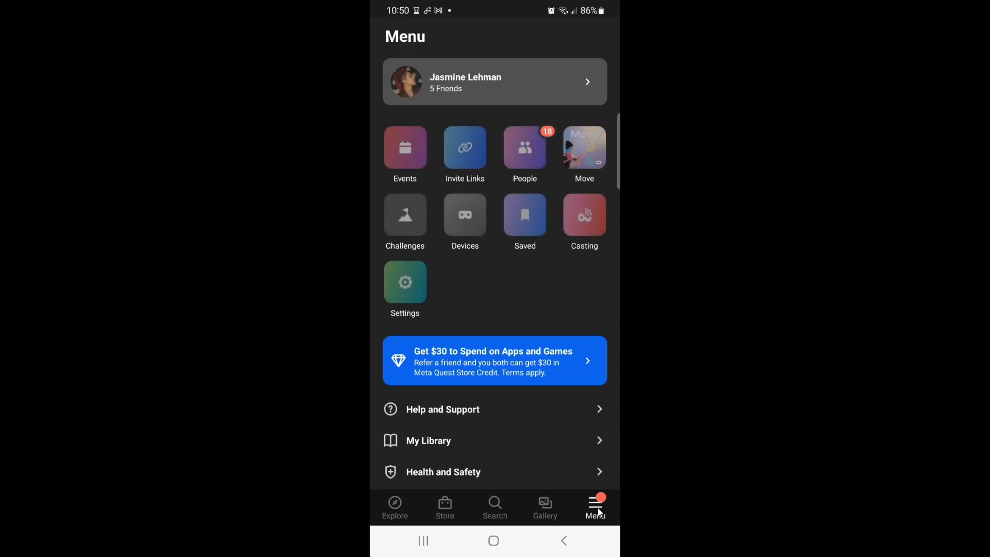
pyautogui.click(464, 215)
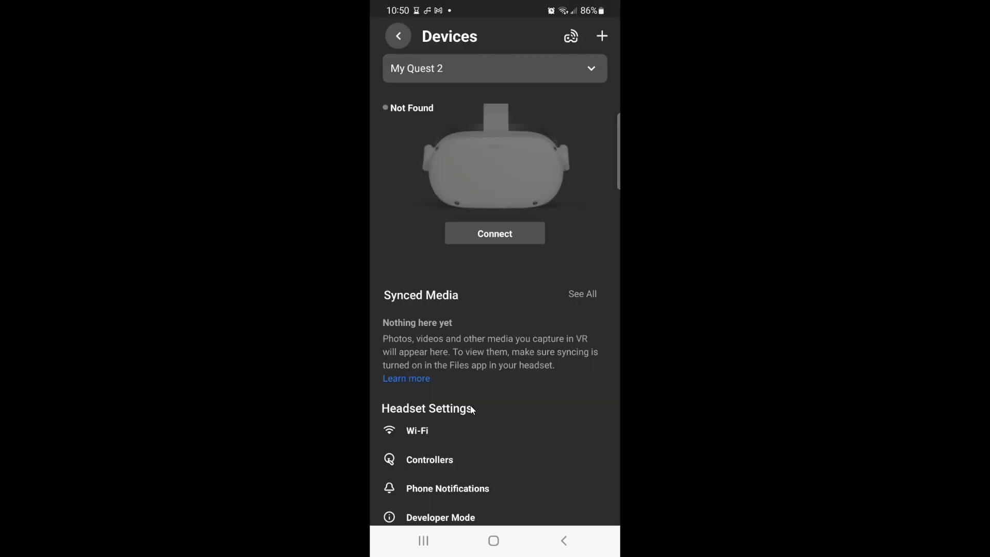
pyautogui.scroll(-3)
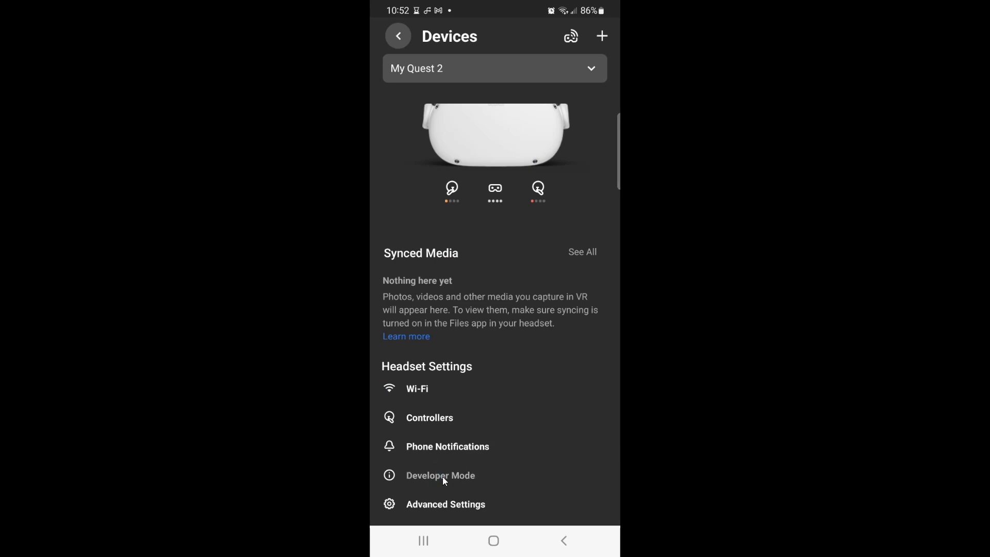
pyautogui.click(440, 475)
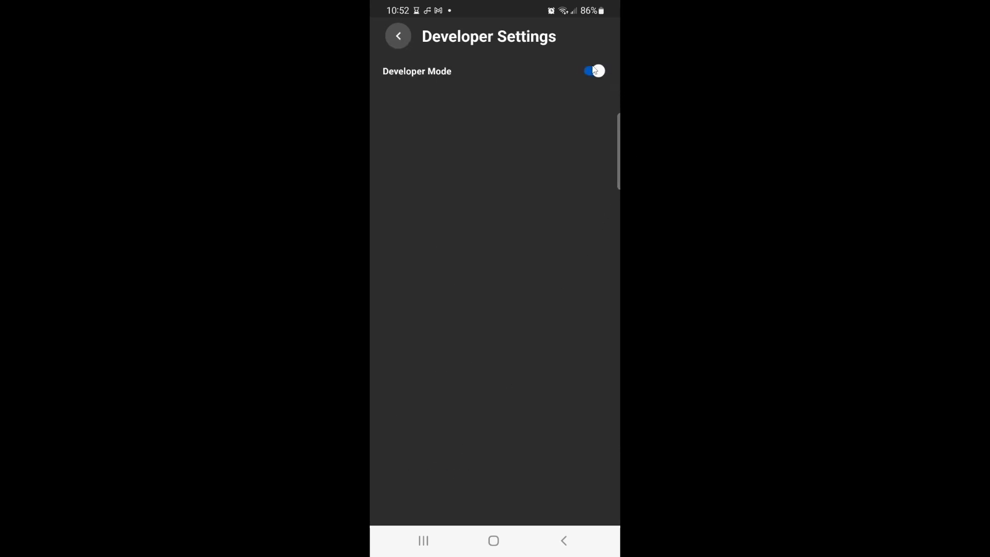
pyautogui.click(592, 71)
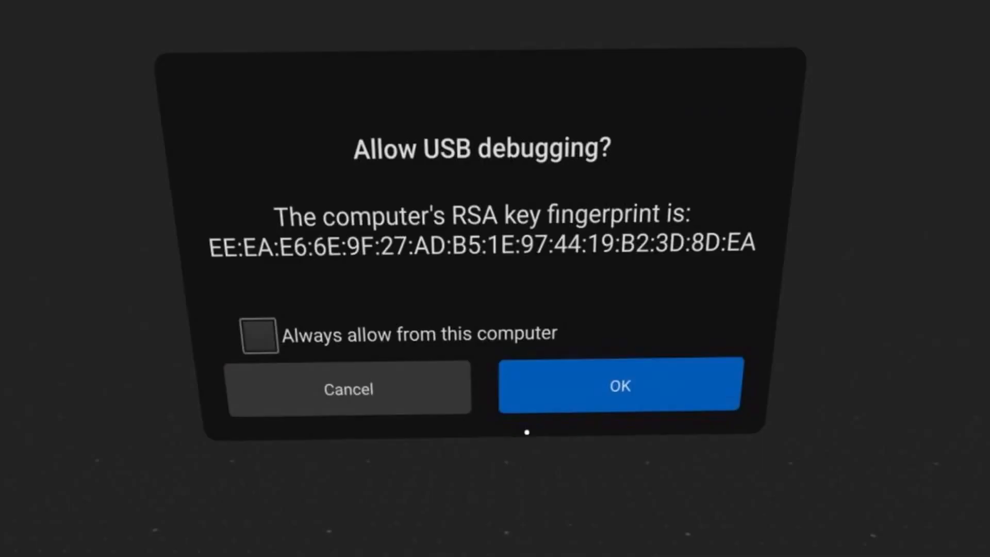
# - Allow USB debugging from this computer and return to the headset home
pyautogui.click(620, 384)
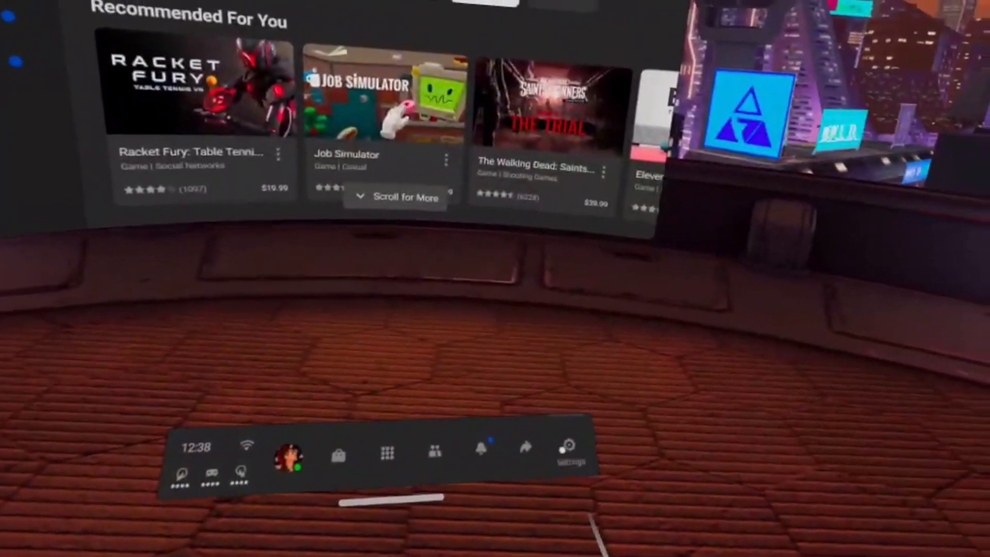
pyautogui.click(566, 449)
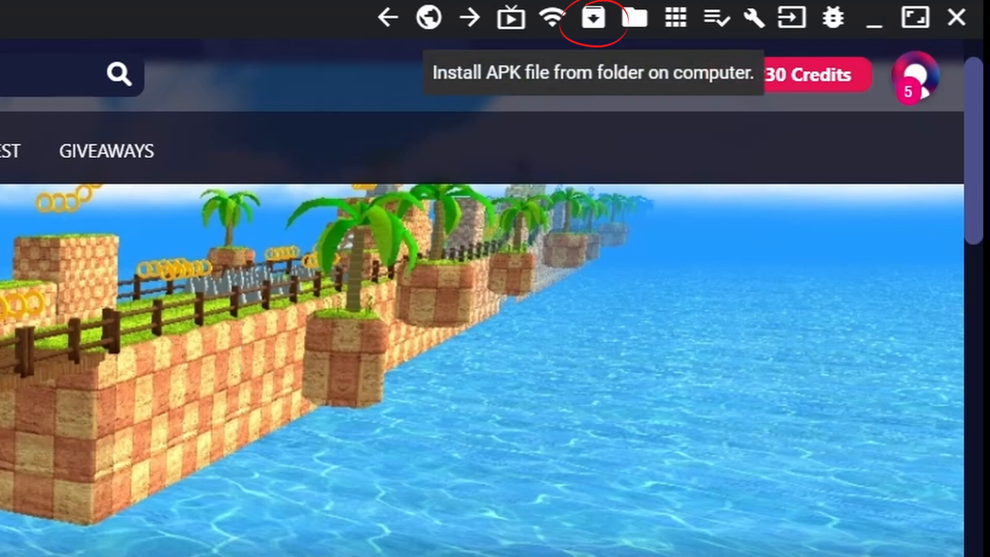
# - Choose 'Install APK file from folder on computer', bringing up the Downloads file dialog
pyautogui.click(594, 18)
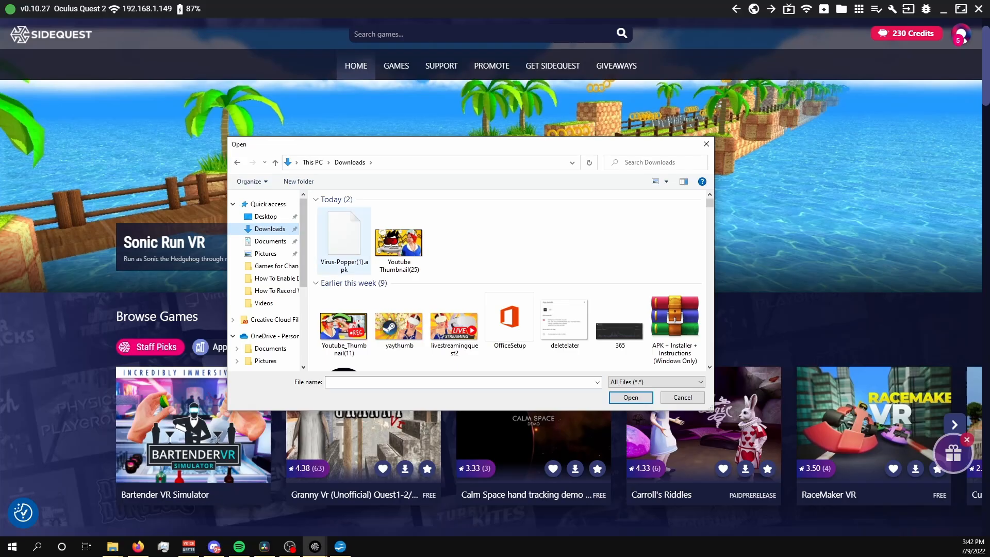